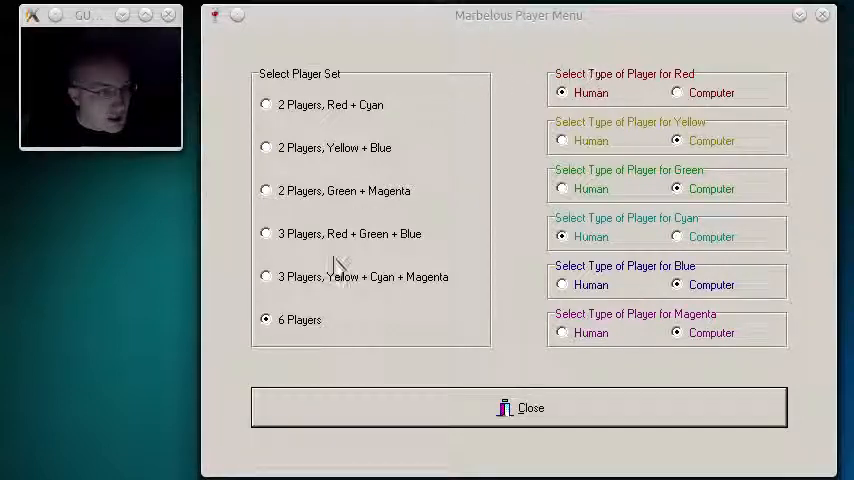
mouse_move(344, 126)
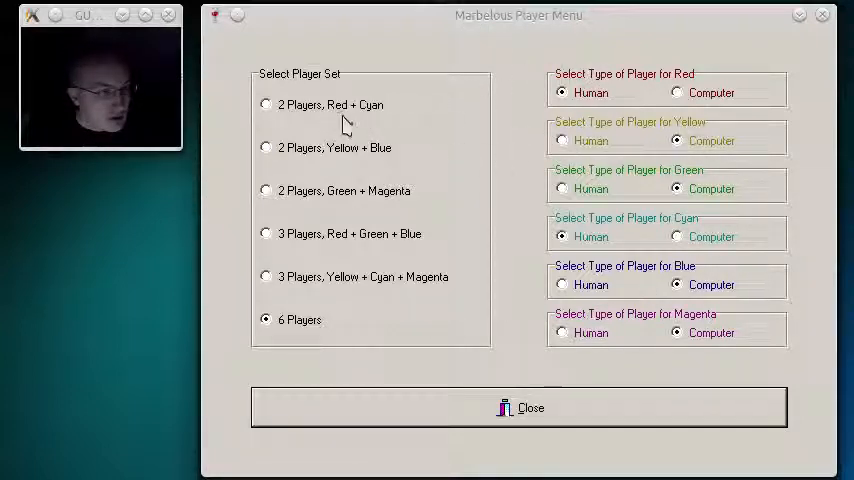
mouse_move(384, 176)
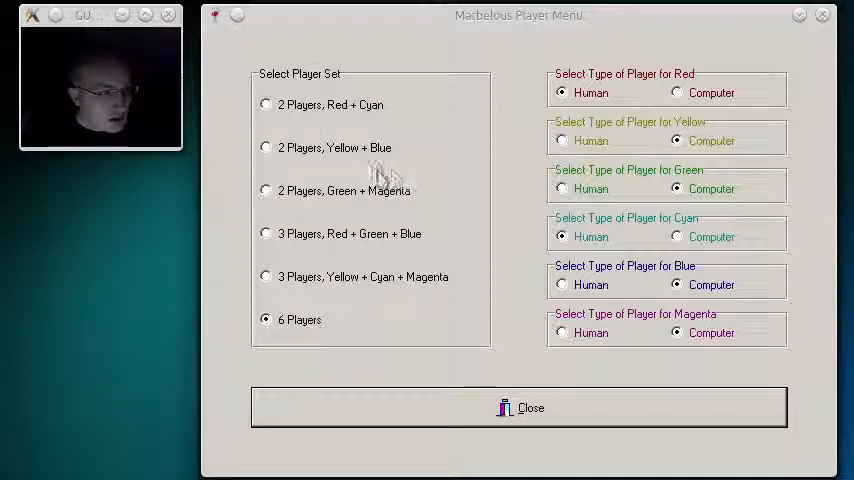
mouse_move(372, 104)
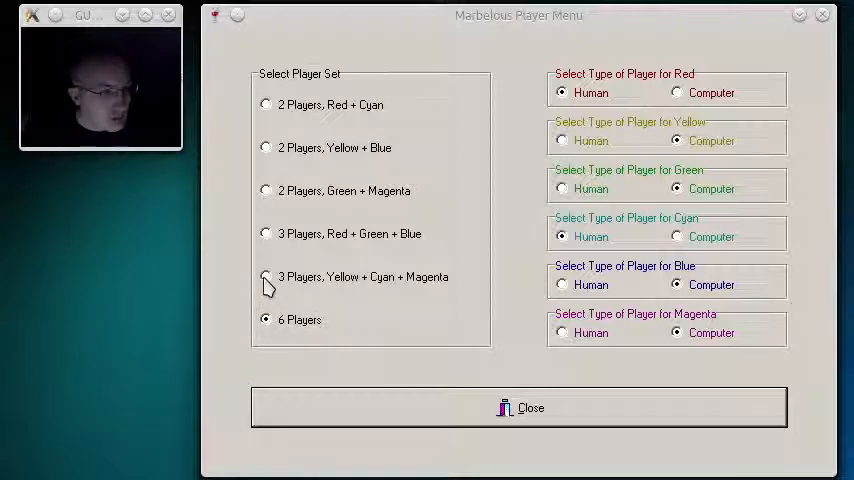
Try the three-player and two-player sets, then settle on a game with all six players.
click(266, 276)
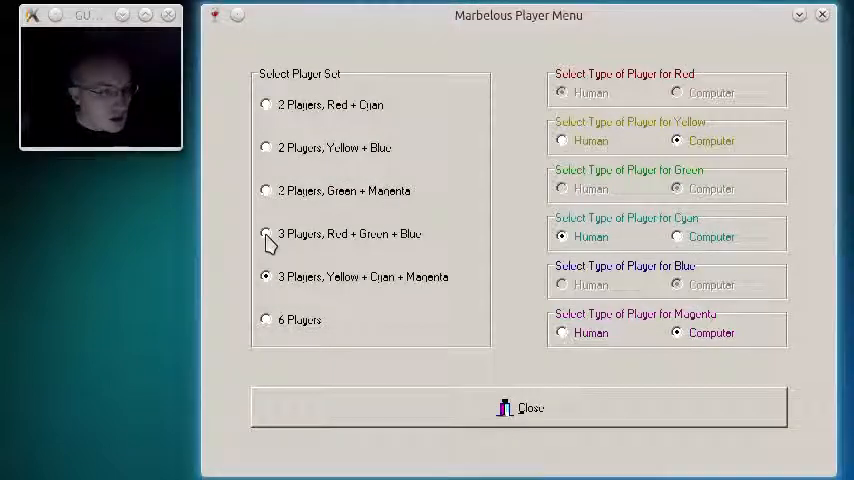
click(266, 232)
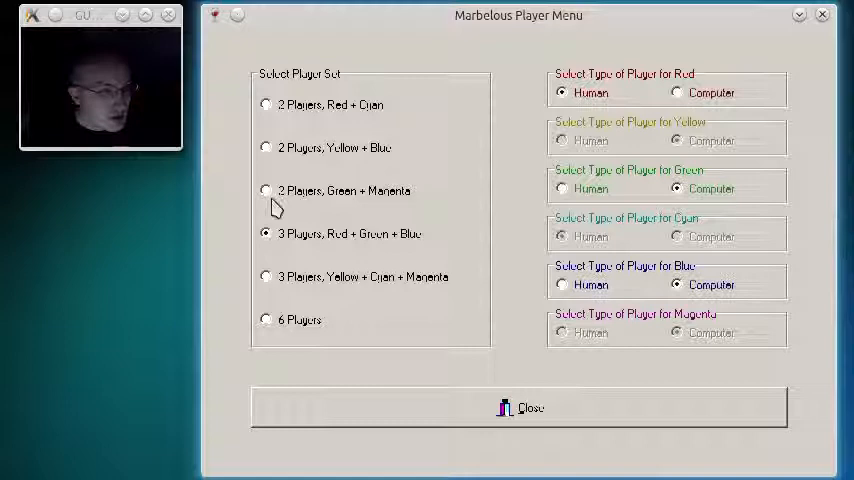
click(266, 104)
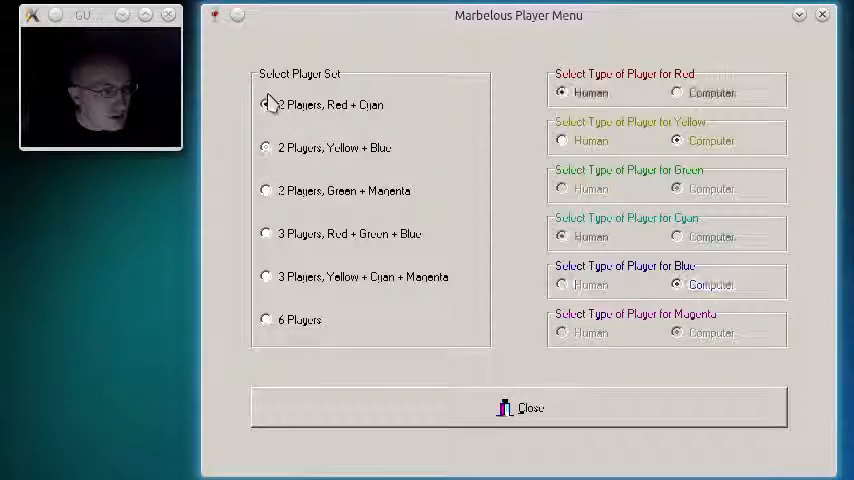
click(266, 320)
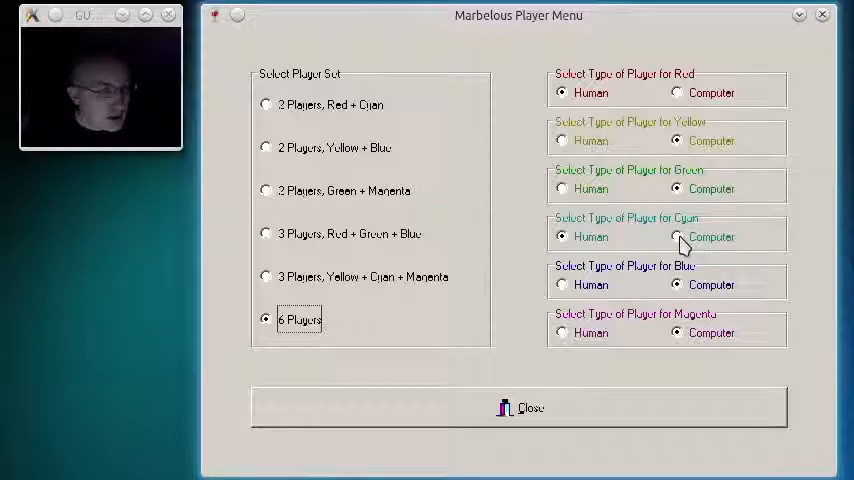
Make cyan computer-controlled, keep red human, and close the Player Menu.
click(678, 236)
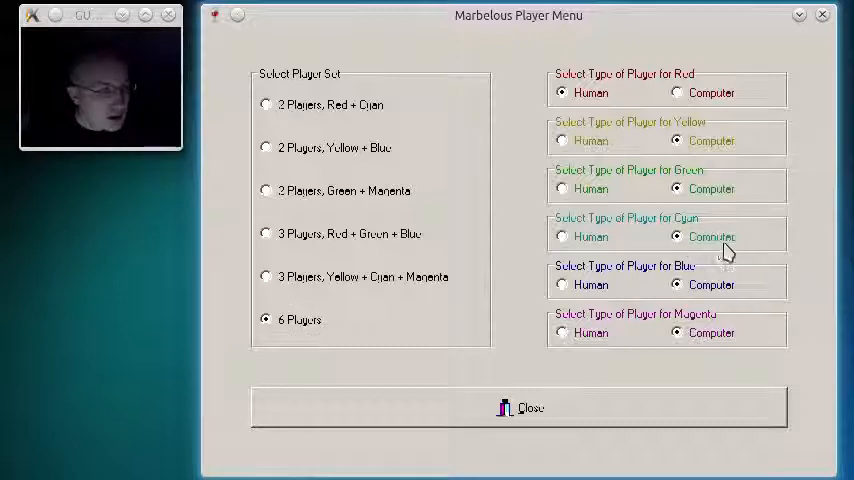
click(562, 92)
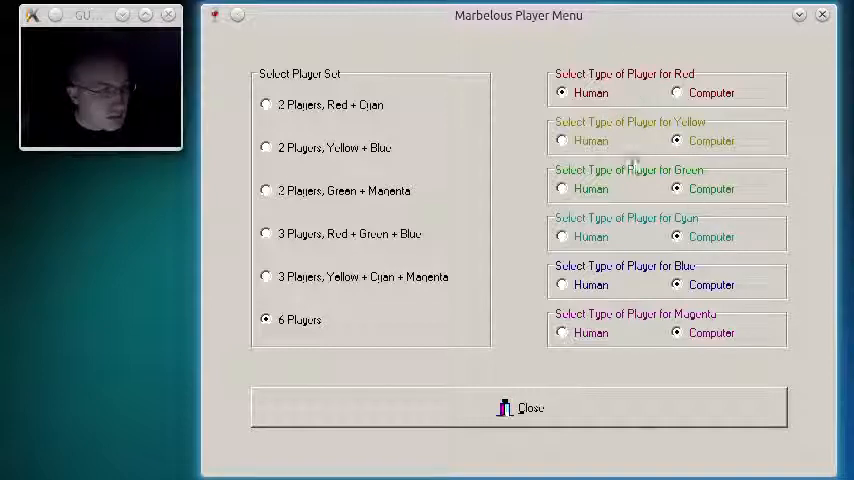
click(518, 408)
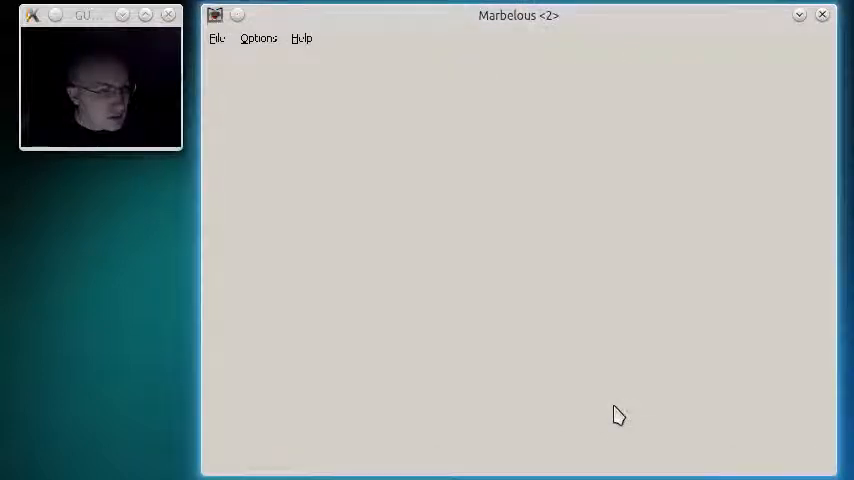
Review the marble sound levels under Options > Sound and confirm the current choice with OK.
click(258, 38)
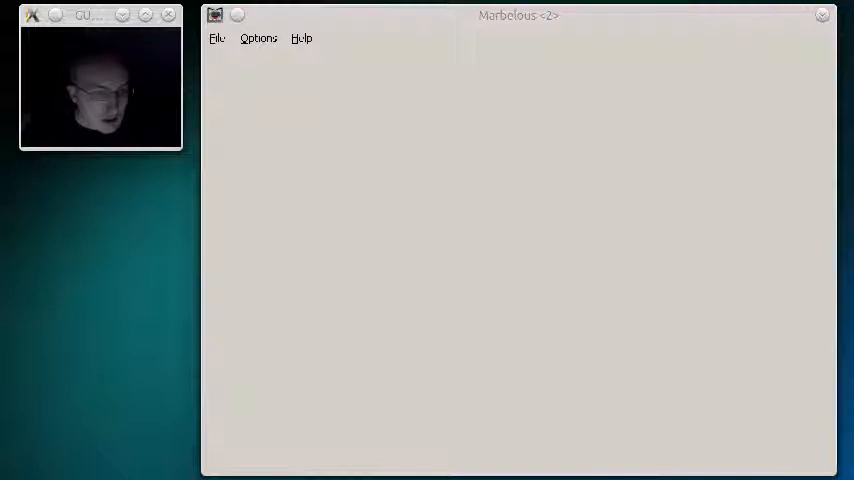
click(258, 38)
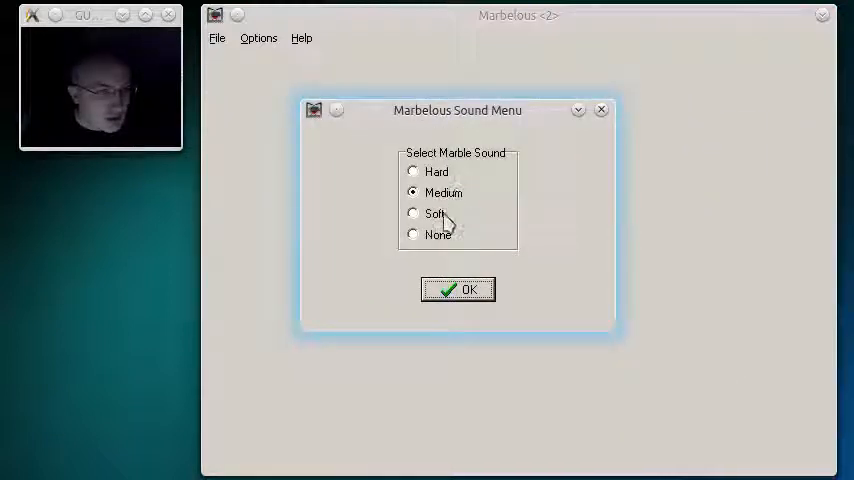
click(458, 288)
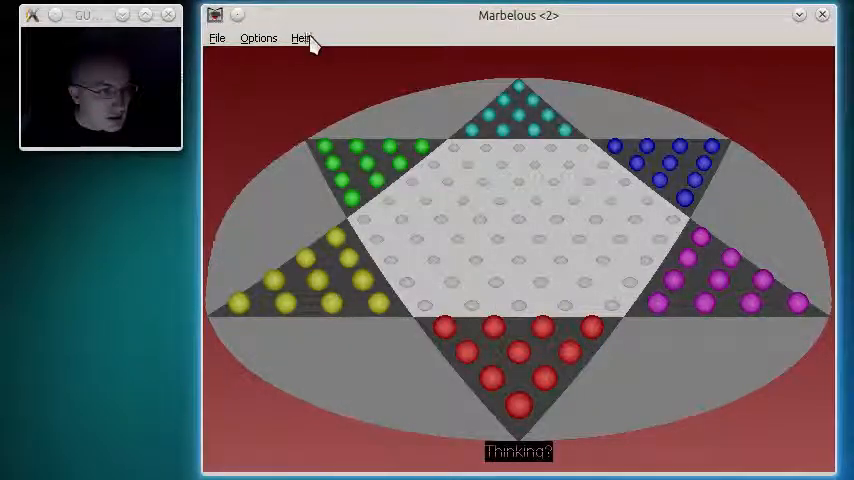
mouse_move(244, 48)
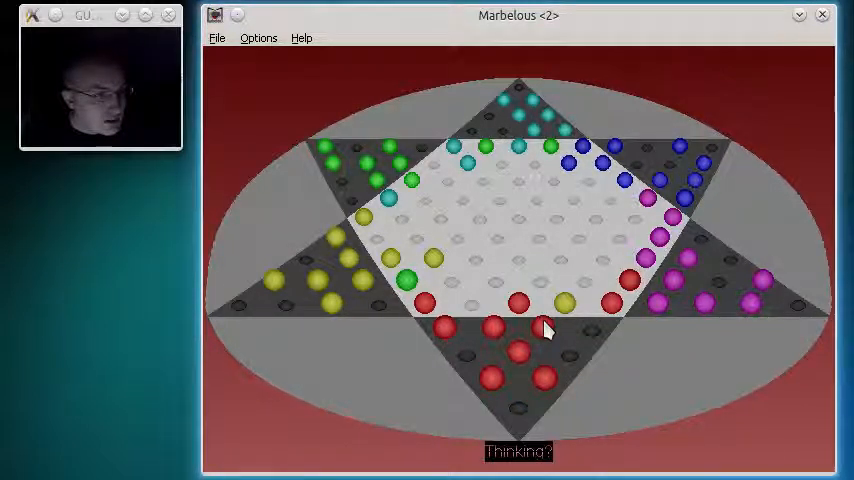
mouse_move(444, 338)
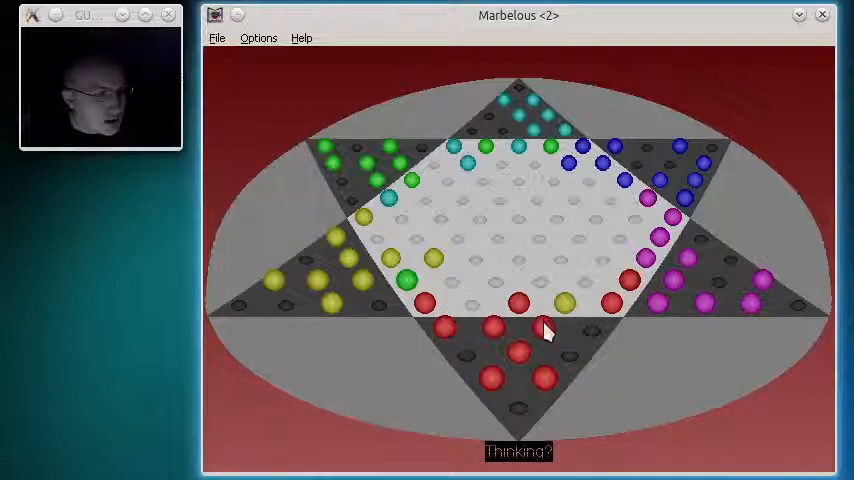
click(540, 332)
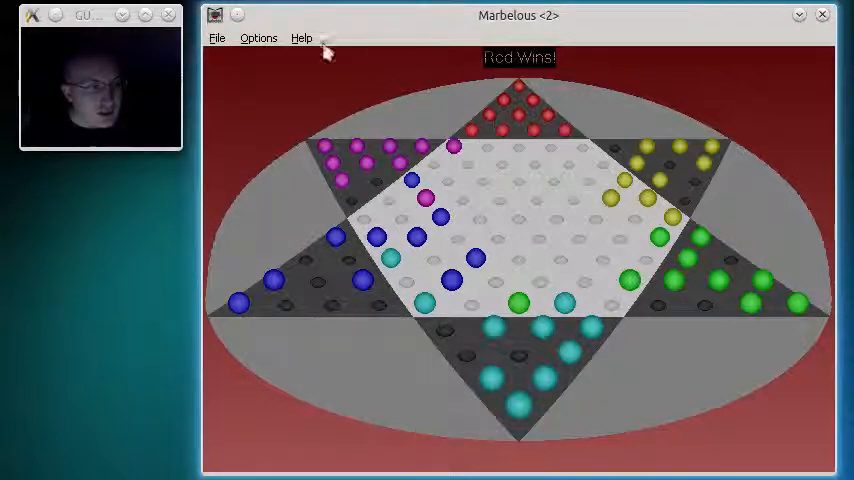
click(300, 36)
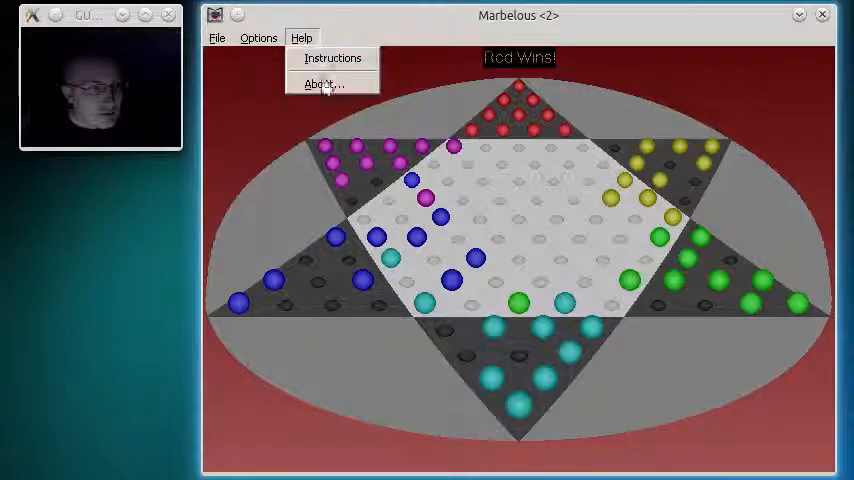
mouse_move(332, 56)
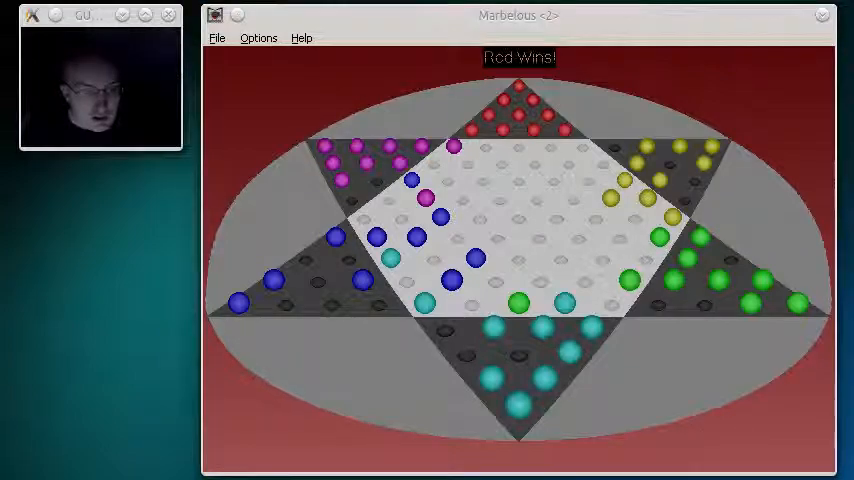
View the Instructions window and dismiss it, returning to the board showing Red Wins.
click(300, 38)
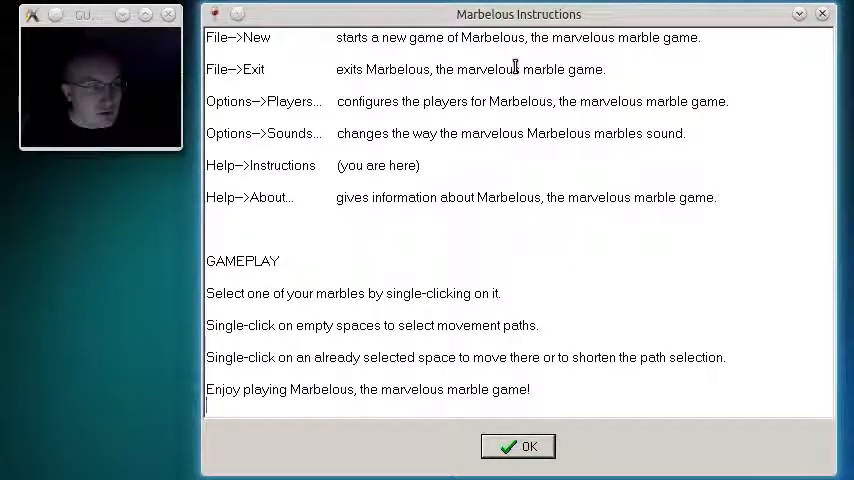
mouse_move(284, 76)
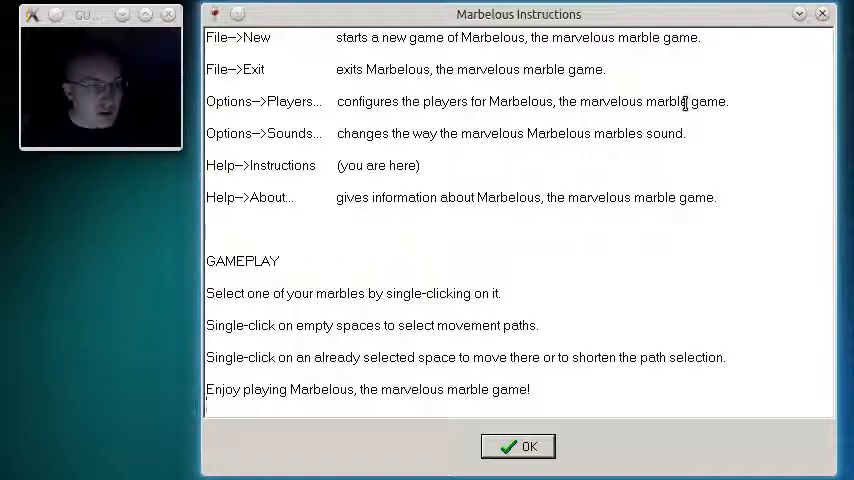
mouse_move(316, 140)
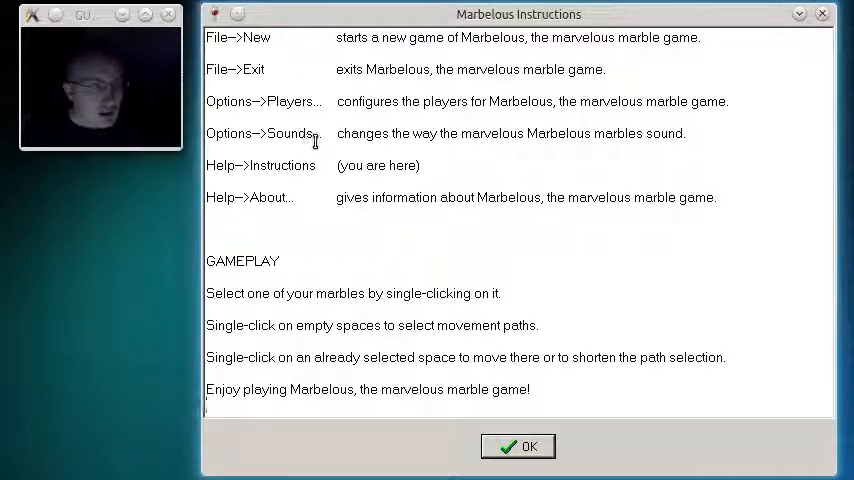
mouse_move(568, 138)
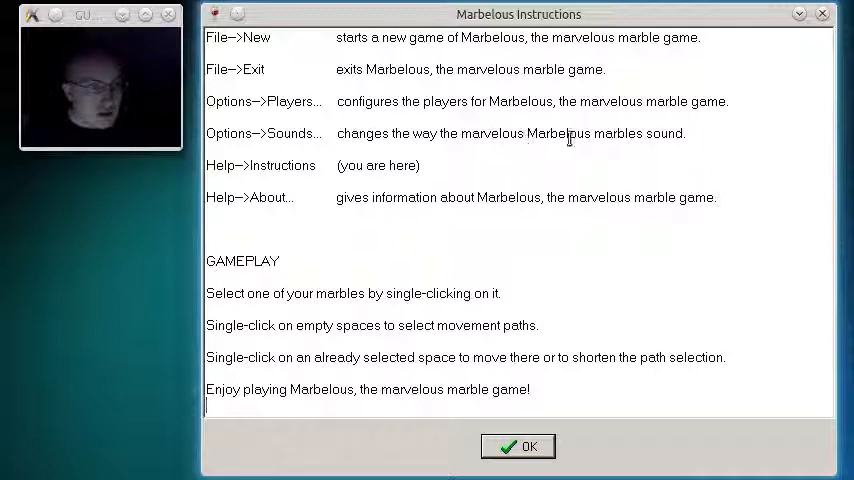
mouse_move(628, 148)
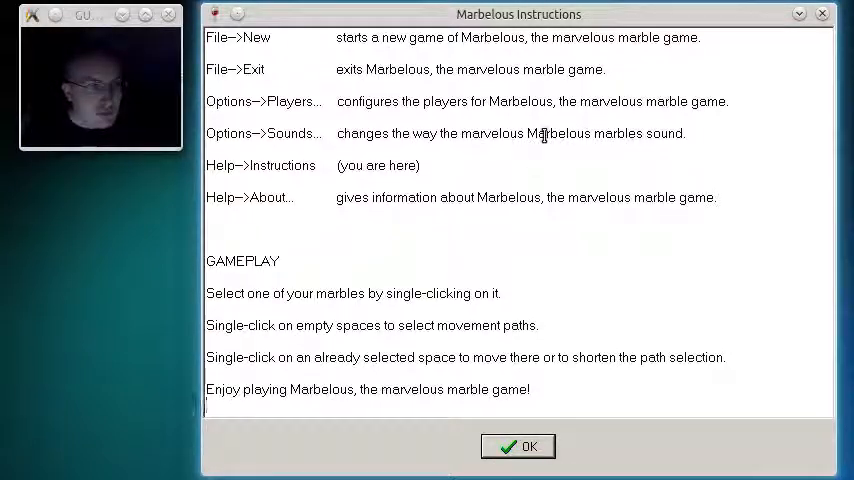
mouse_move(676, 148)
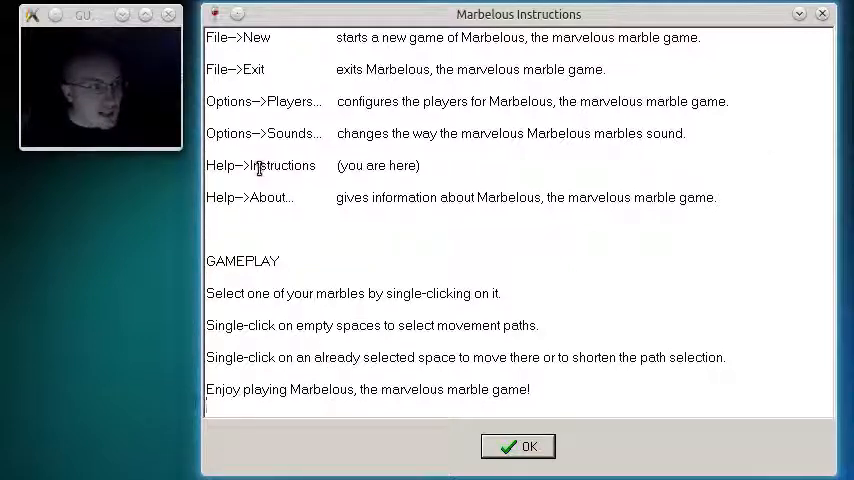
mouse_move(392, 160)
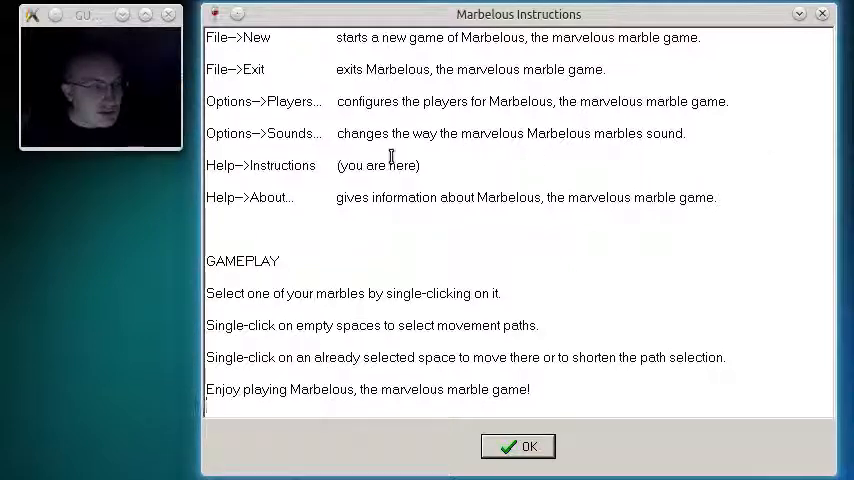
mouse_move(316, 208)
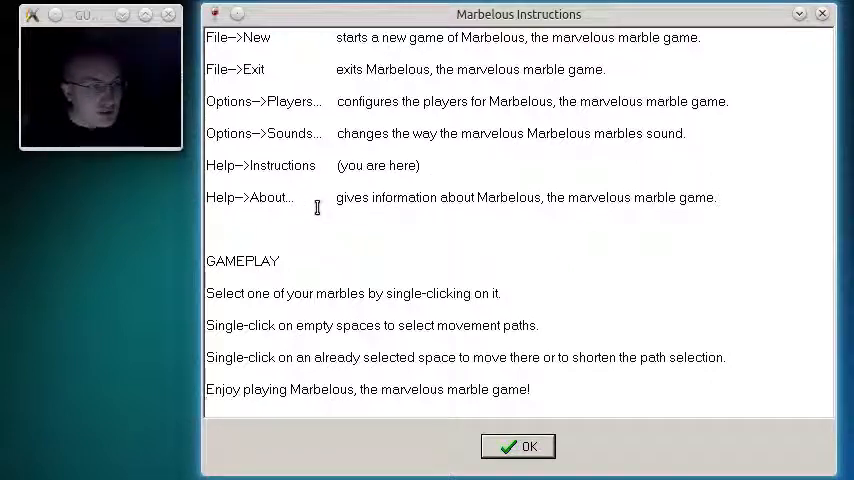
mouse_move(650, 228)
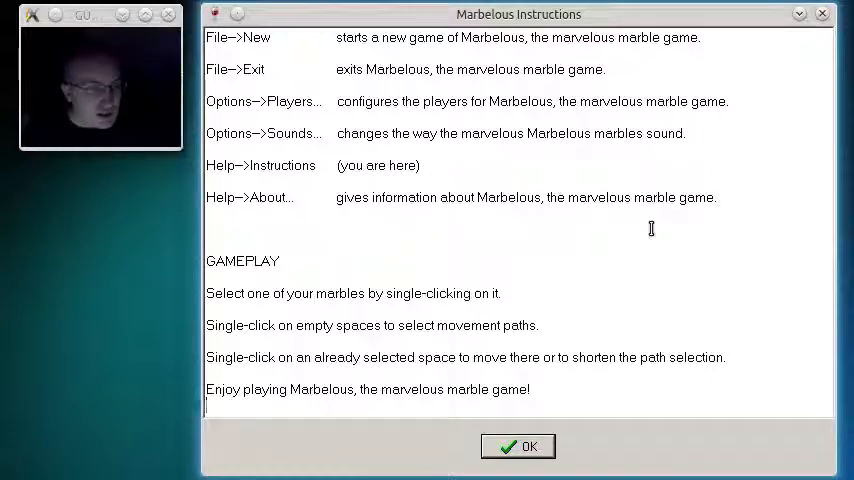
mouse_move(316, 262)
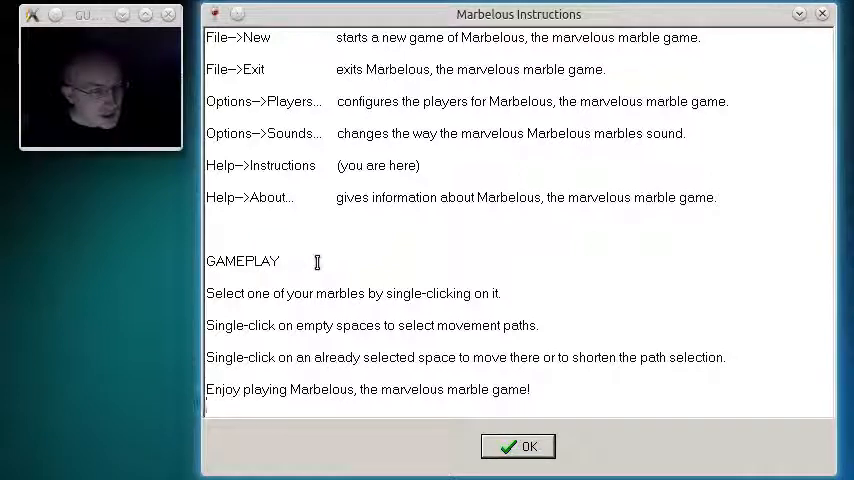
mouse_move(378, 276)
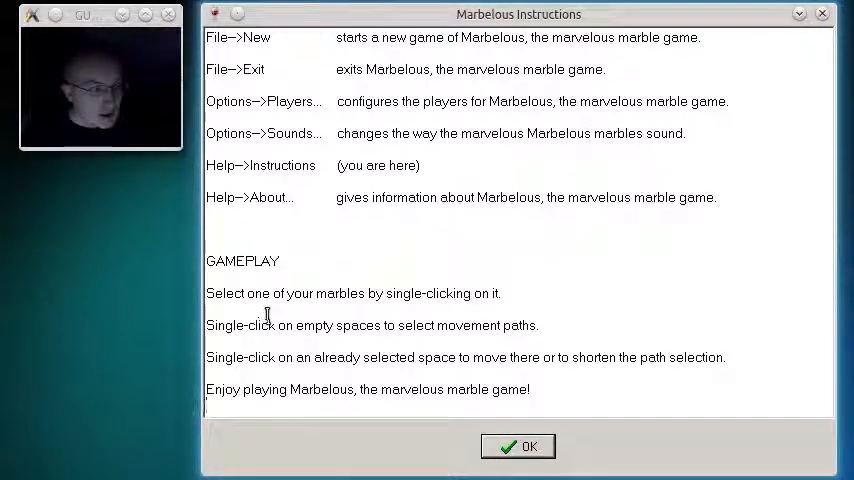
mouse_move(448, 312)
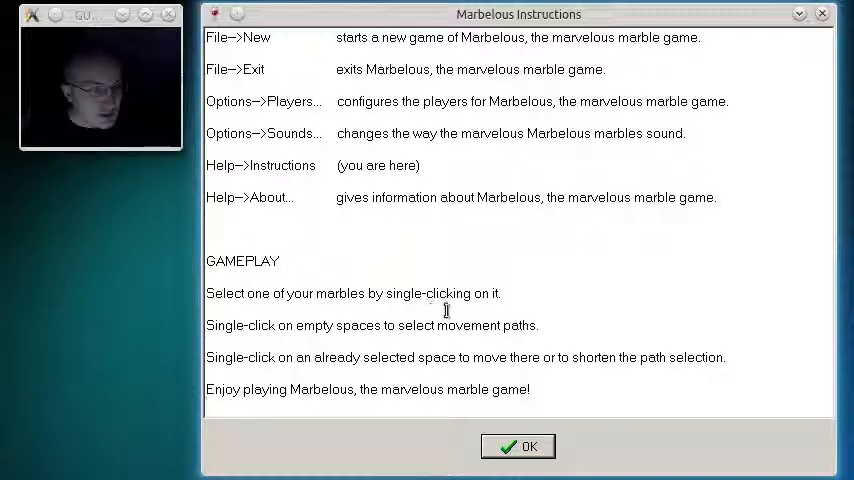
mouse_move(324, 340)
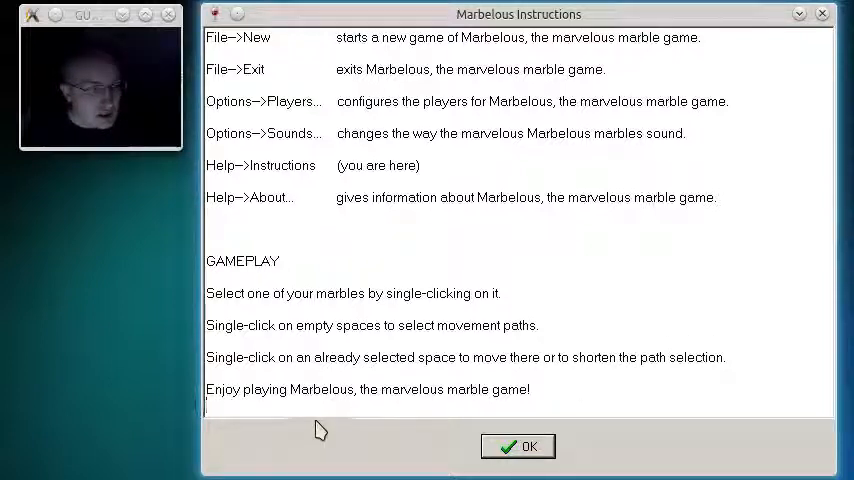
mouse_move(382, 400)
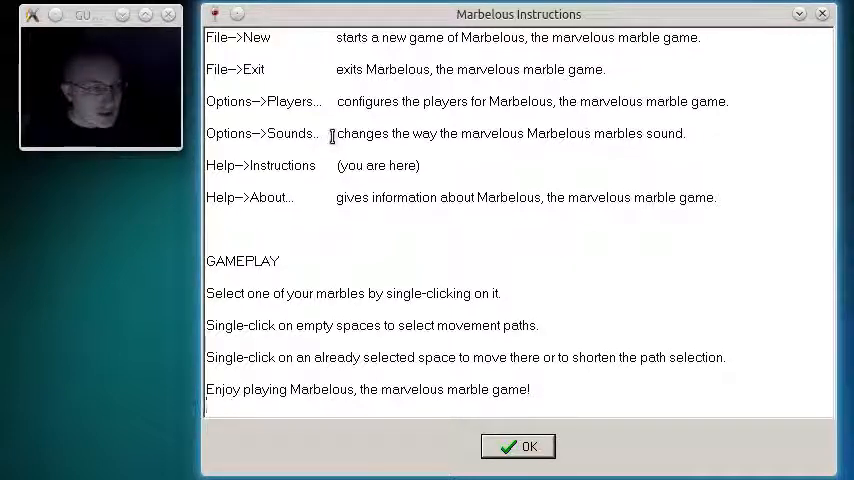
mouse_move(580, 152)
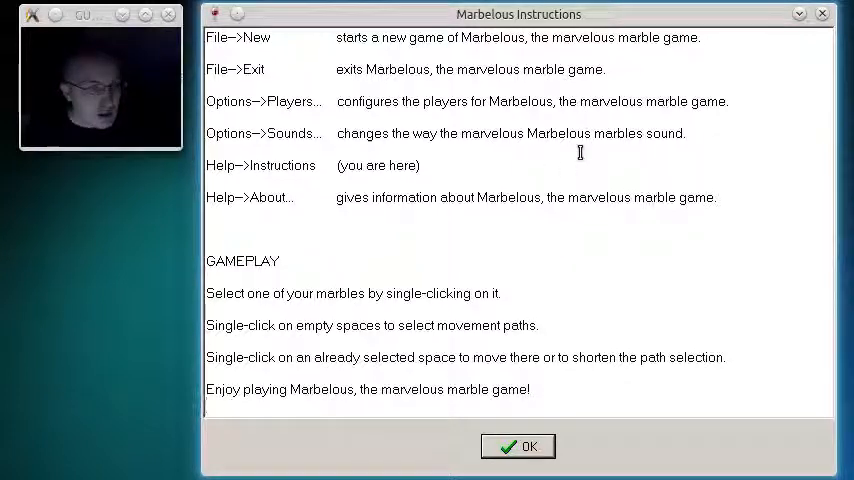
click(516, 446)
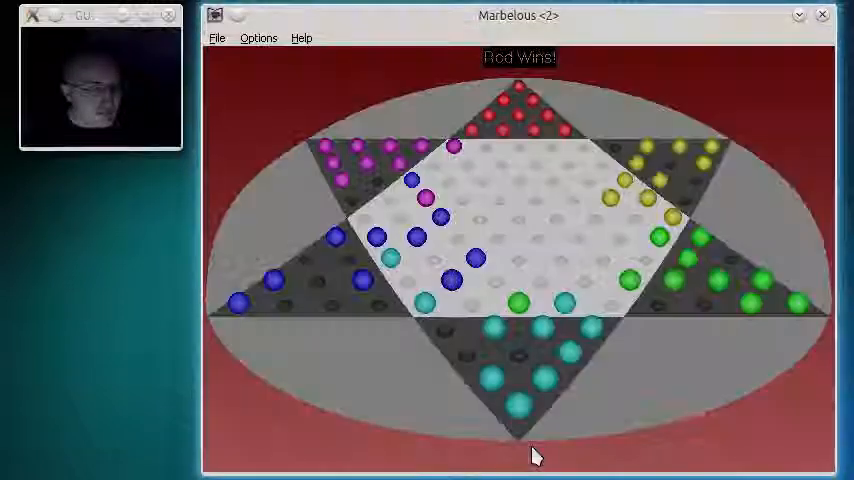
click(300, 38)
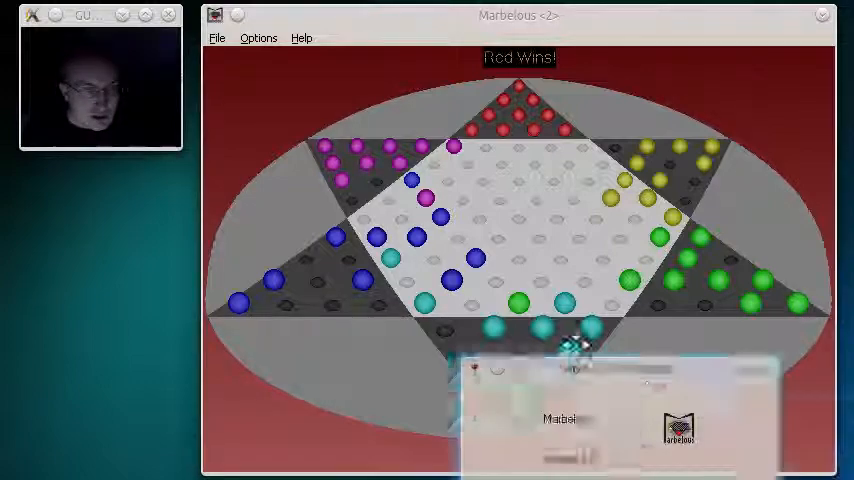
click(300, 36)
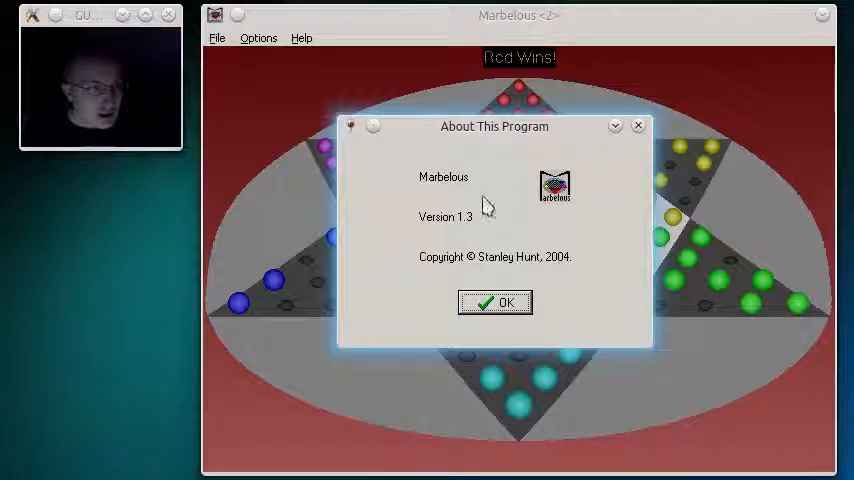
mouse_move(484, 260)
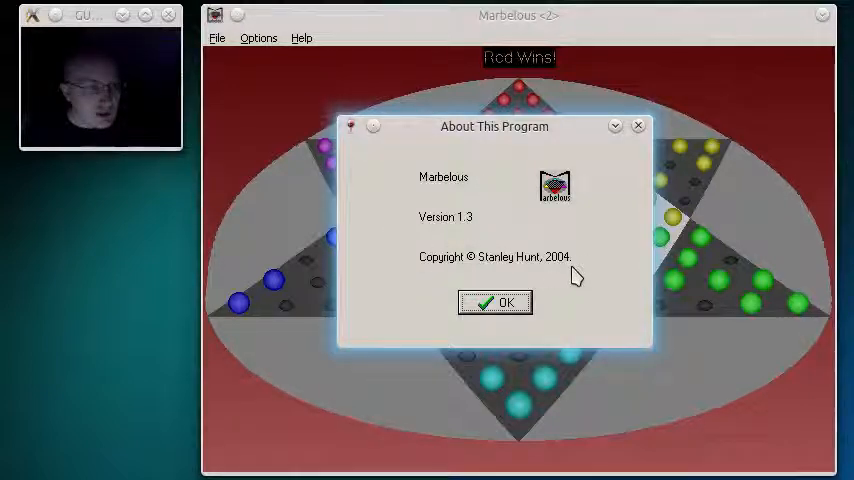
mouse_move(510, 264)
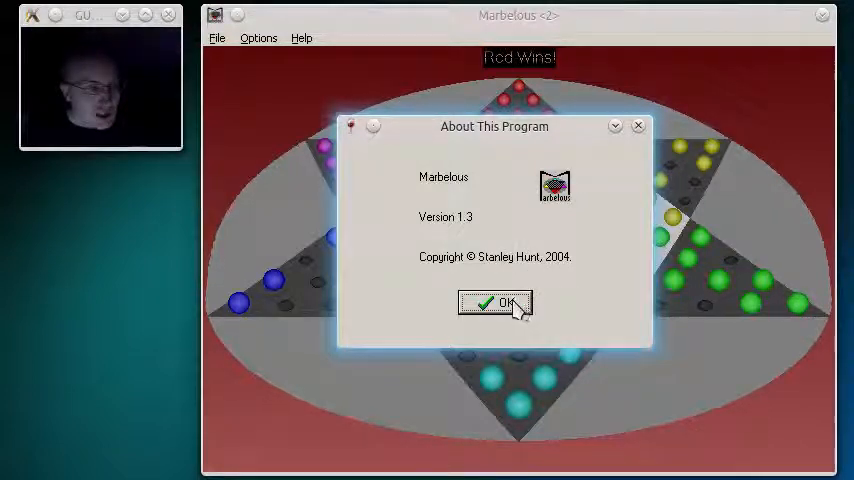
click(496, 304)
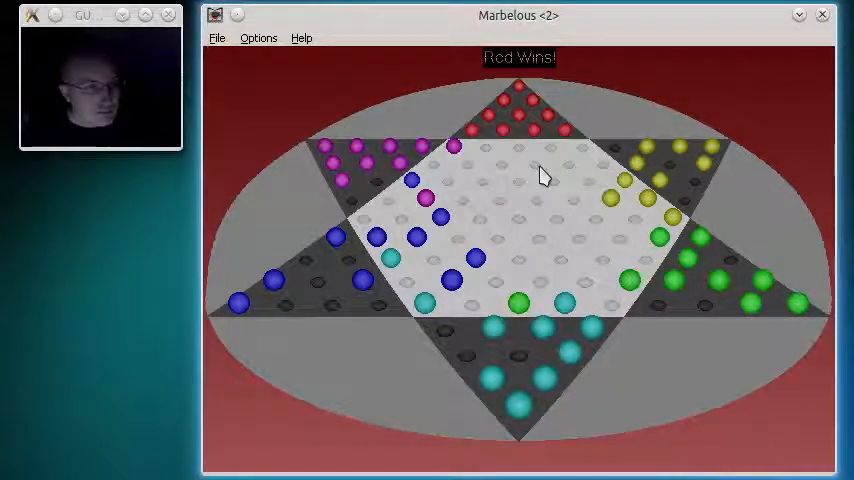
mouse_move(504, 130)
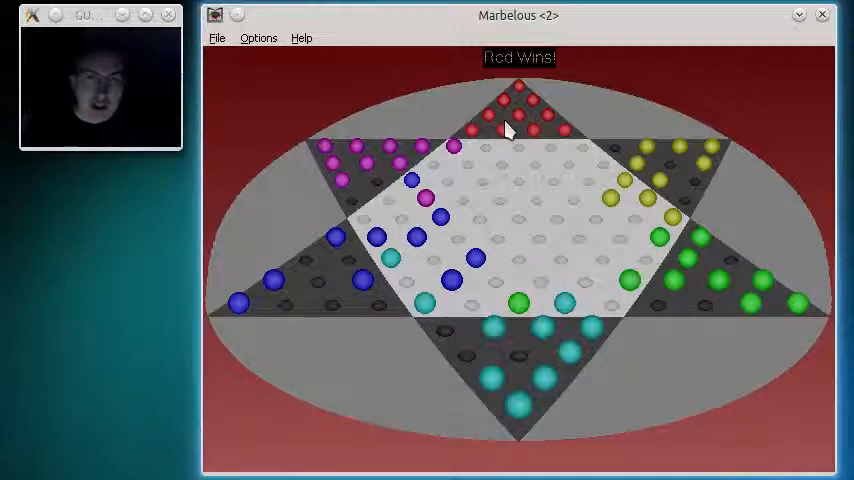
mouse_move(540, 170)
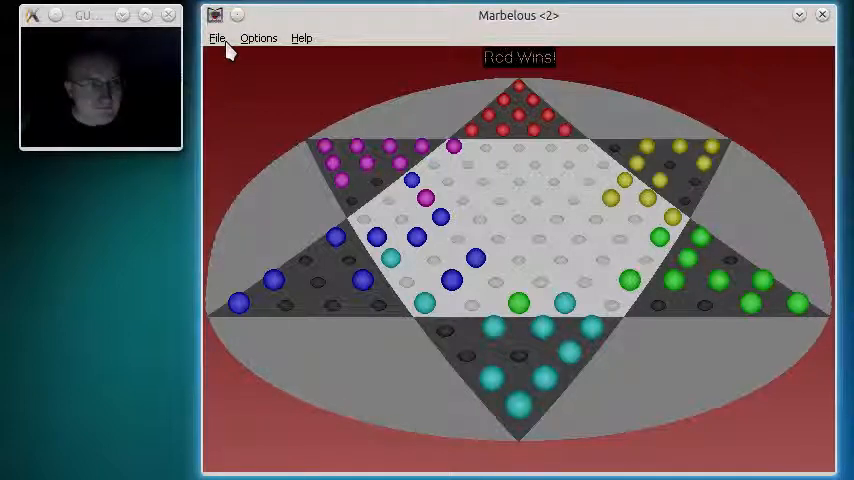
Exit Marbelous via File > Exit, leaving only the desktop.
click(216, 38)
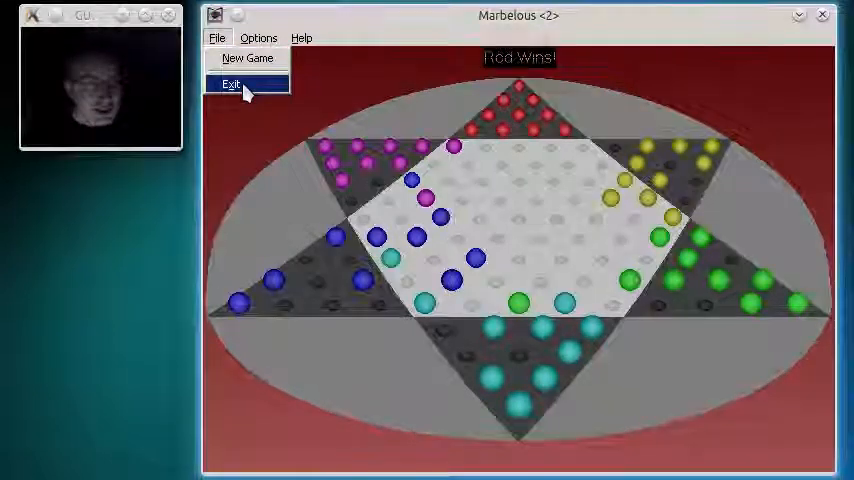
click(232, 84)
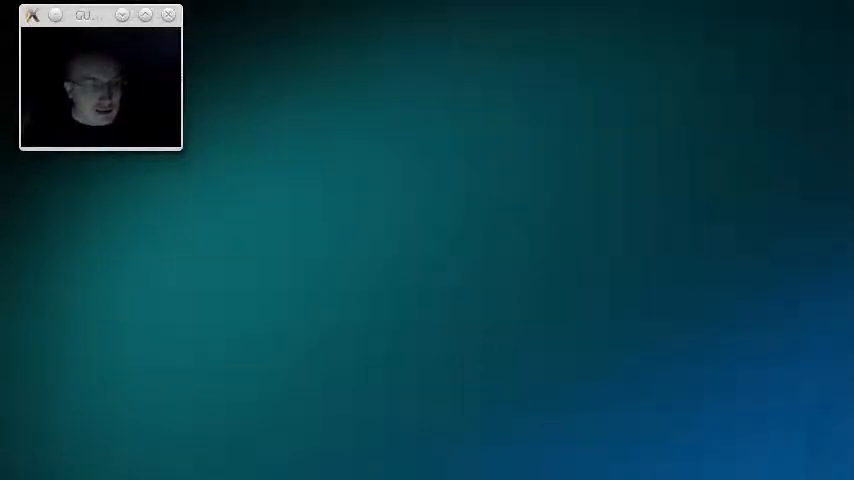